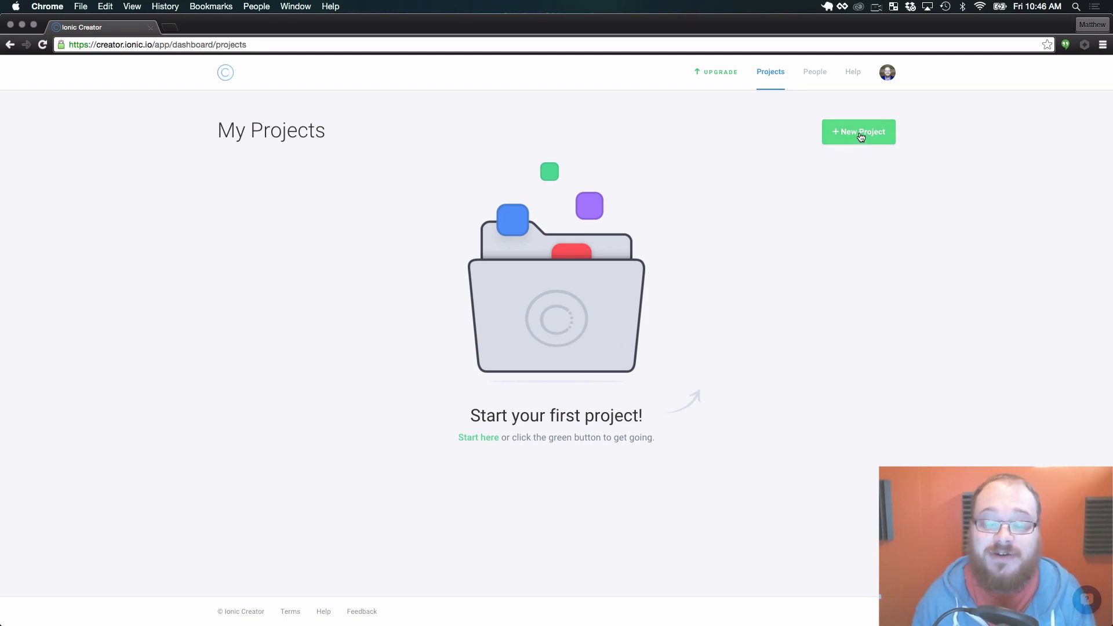
- Create a new project named 'Test' from the Side Menu template
{"action": "left_click", "coordinate": [858, 131]}
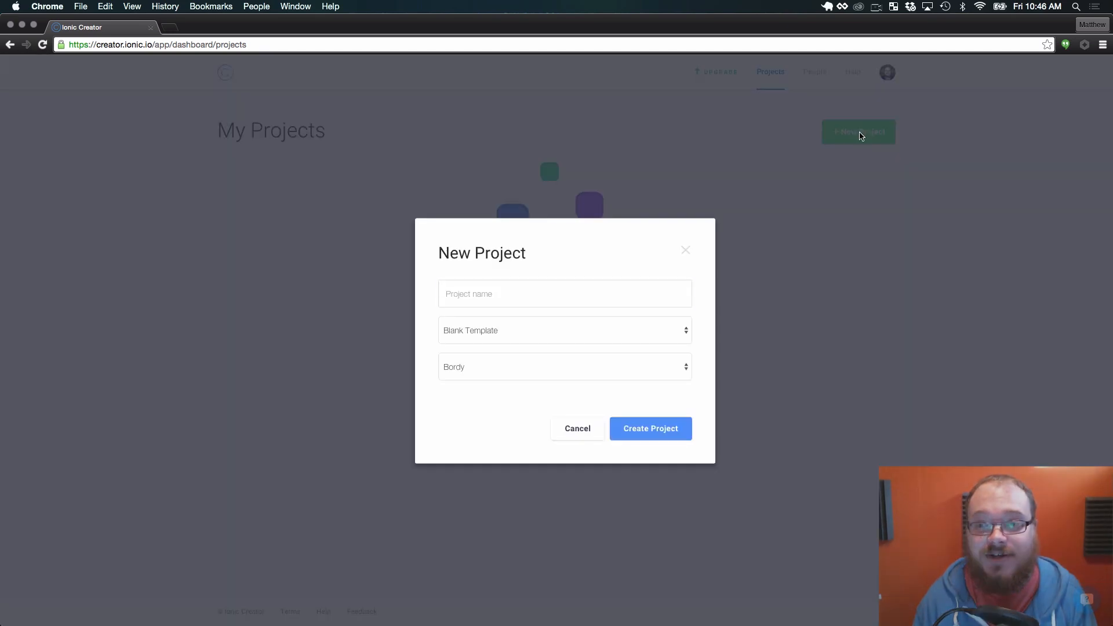
{"action": "left_click", "coordinate": [565, 293]}
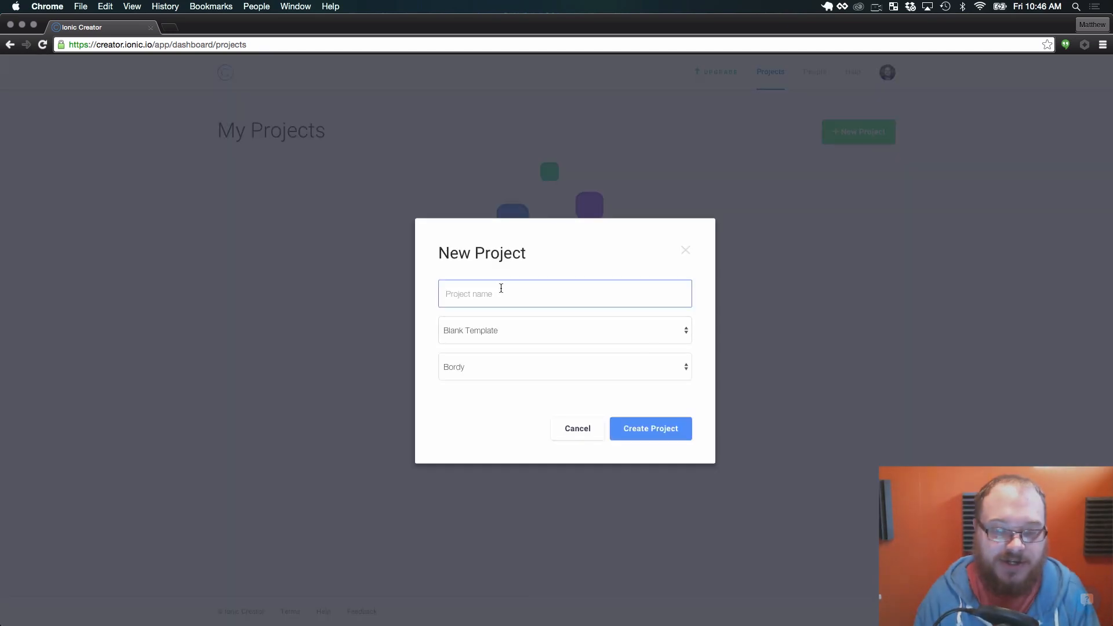
{"action": "left_click", "coordinate": [564, 330]}
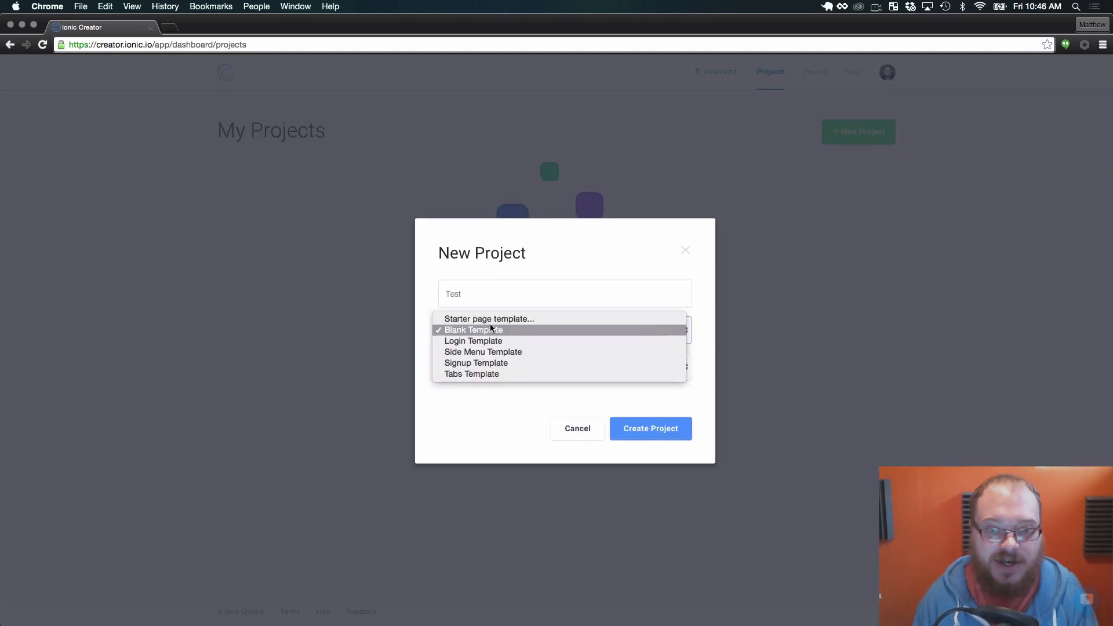
{"action": "left_click", "coordinate": [483, 352]}
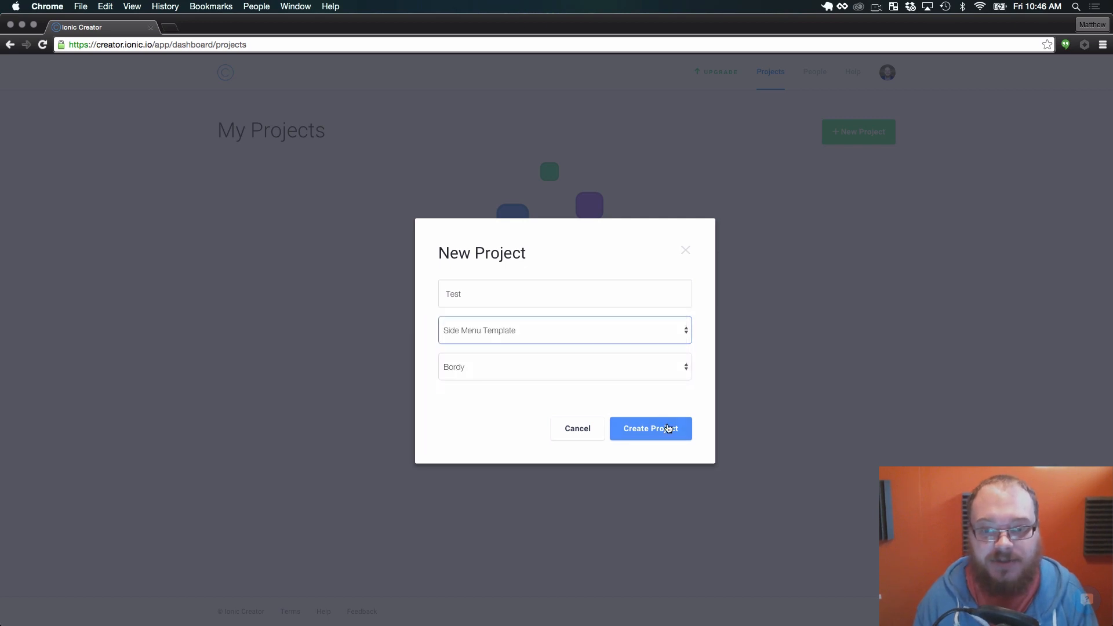
{"action": "left_click", "coordinate": [649, 428]}
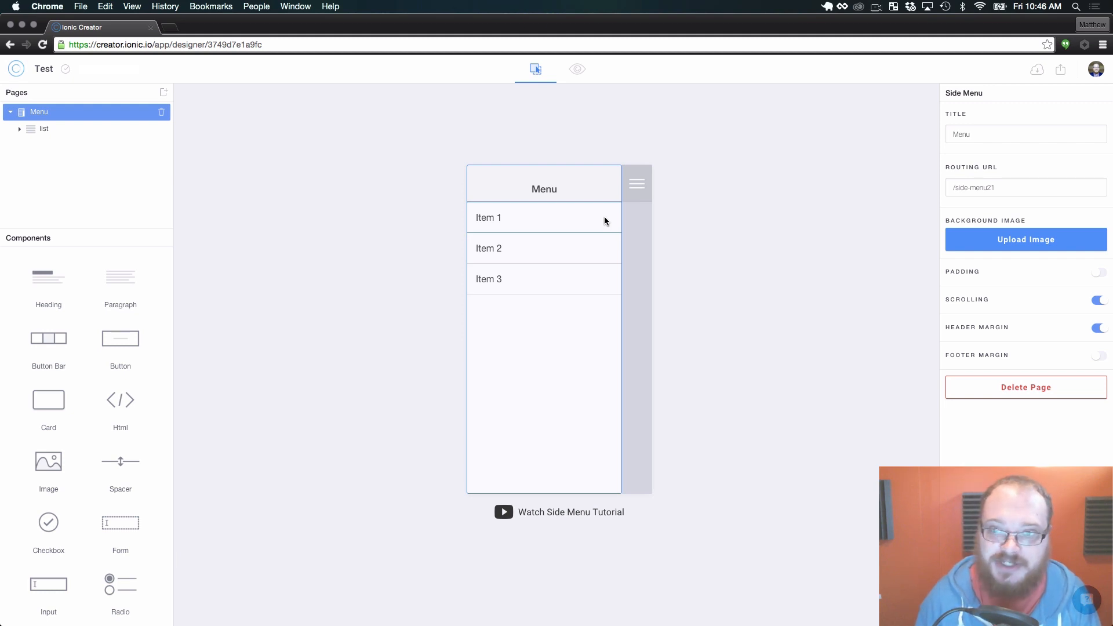
- Preview the app, return to the designer, and add a Login page
{"action": "left_click", "coordinate": [577, 69]}
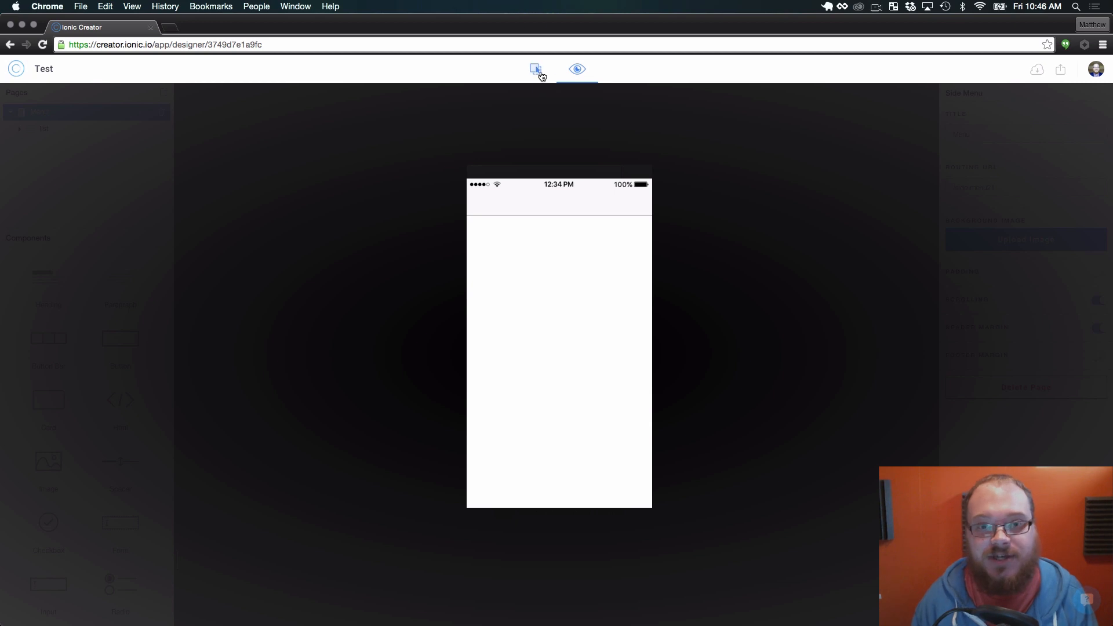
{"action": "left_click", "coordinate": [535, 69]}
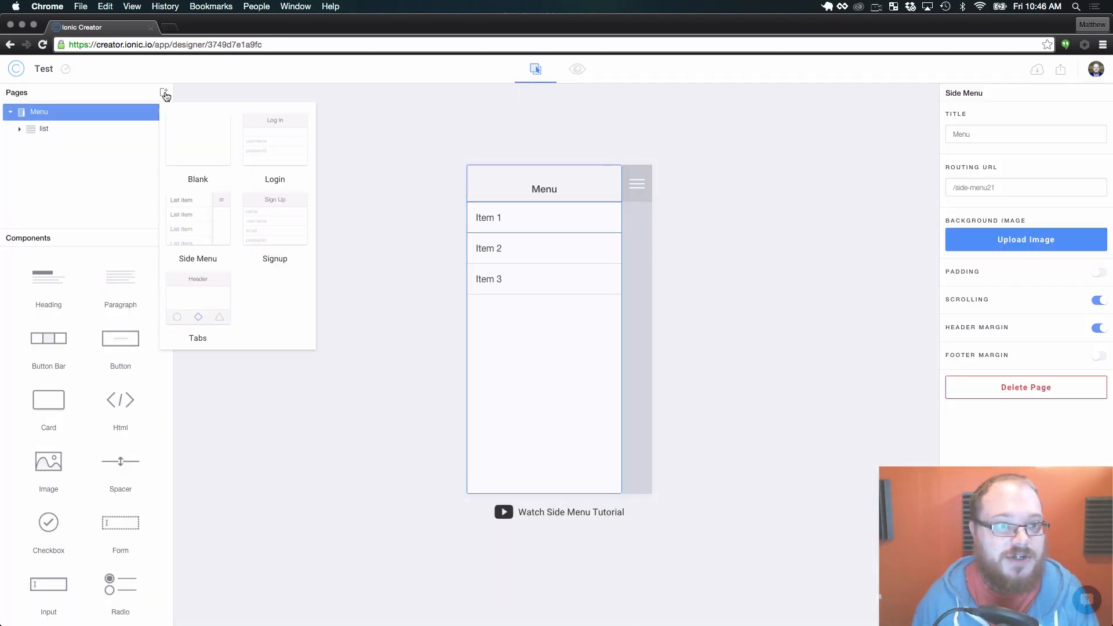
{"action": "left_click", "coordinate": [275, 142]}
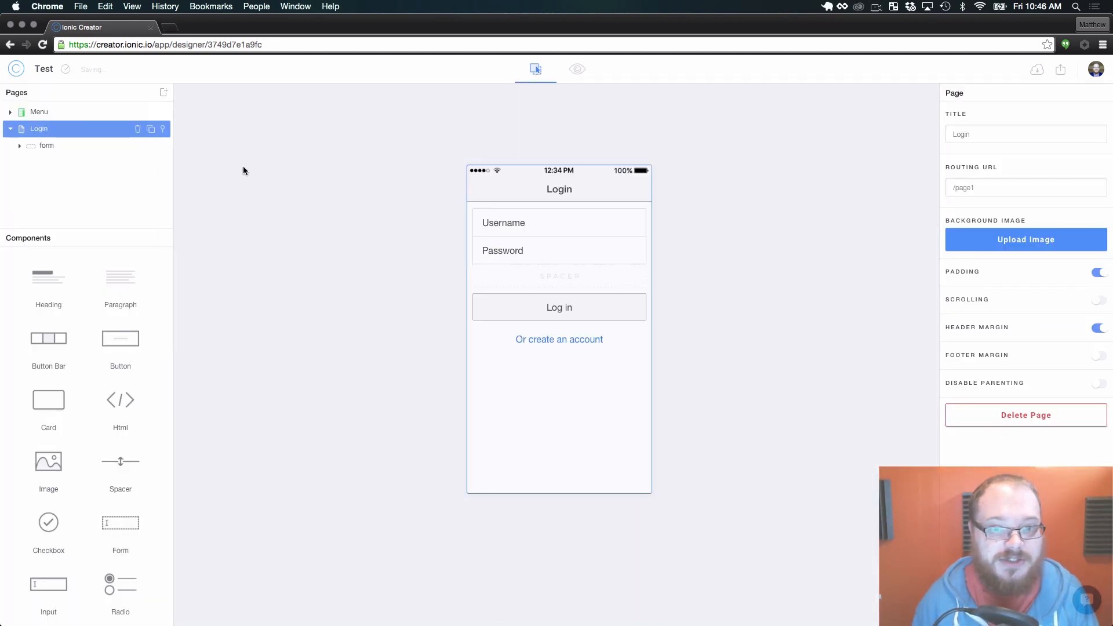
- Rename the first side-menu item to Login and link it to Login - /page1
{"action": "left_click", "coordinate": [39, 111]}
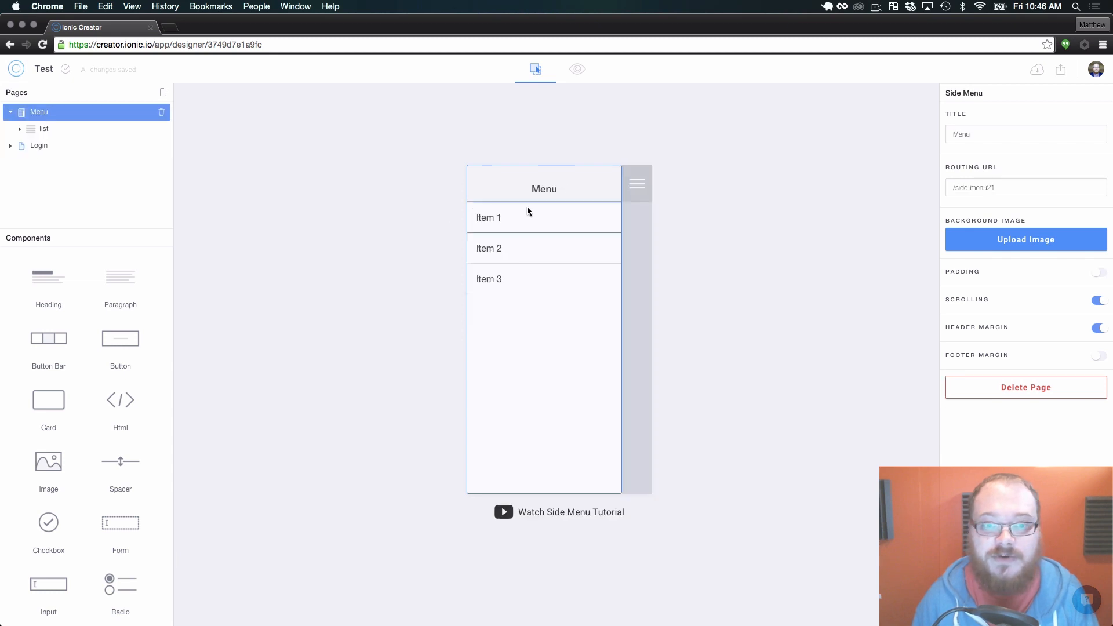
{"action": "left_click", "coordinate": [489, 218]}
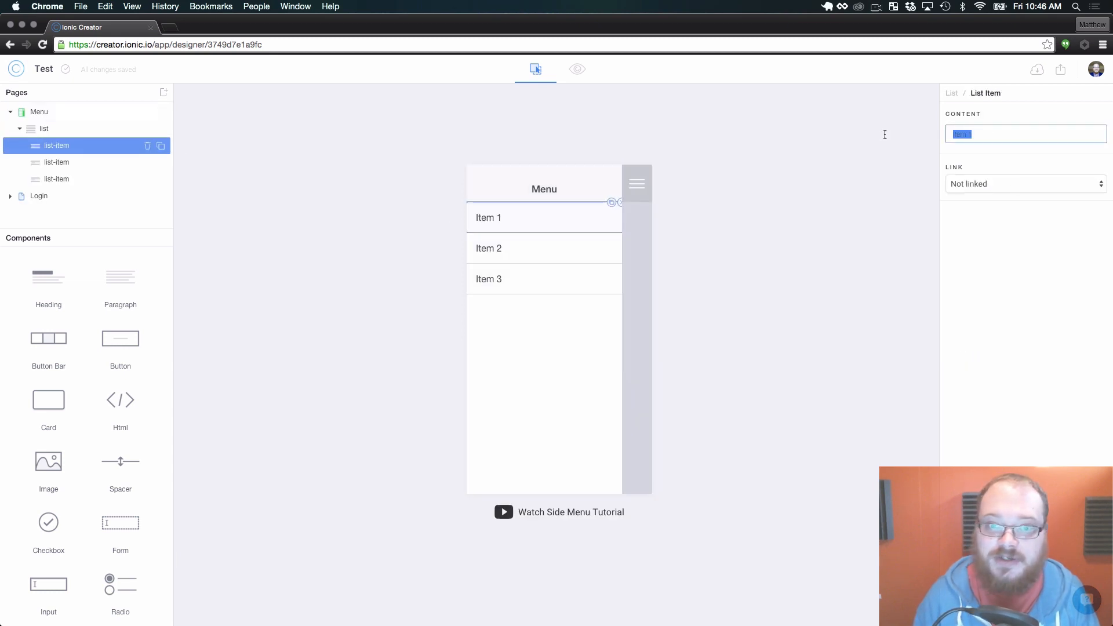
{"action": "left_click", "coordinate": [1026, 184]}
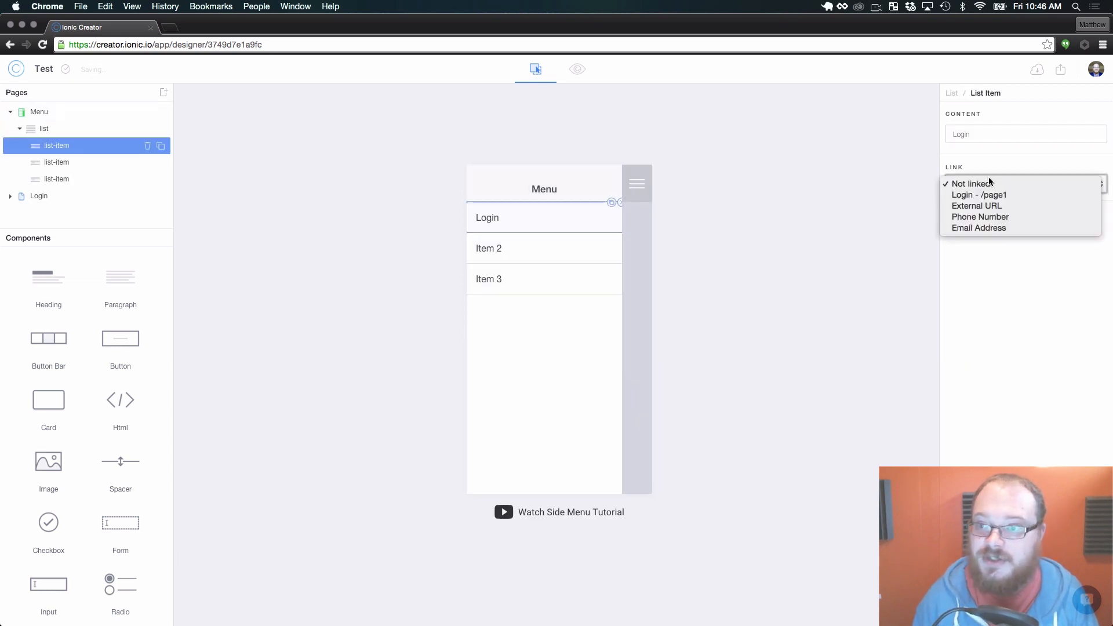
{"action": "left_click", "coordinate": [980, 195]}
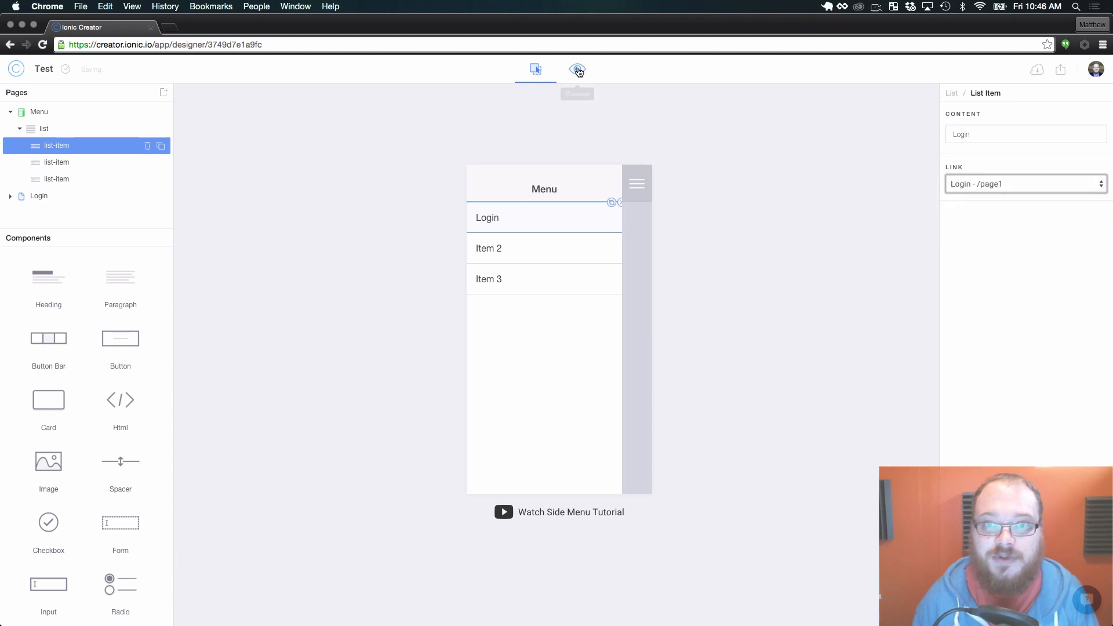
{"action": "left_click", "coordinate": [578, 69]}
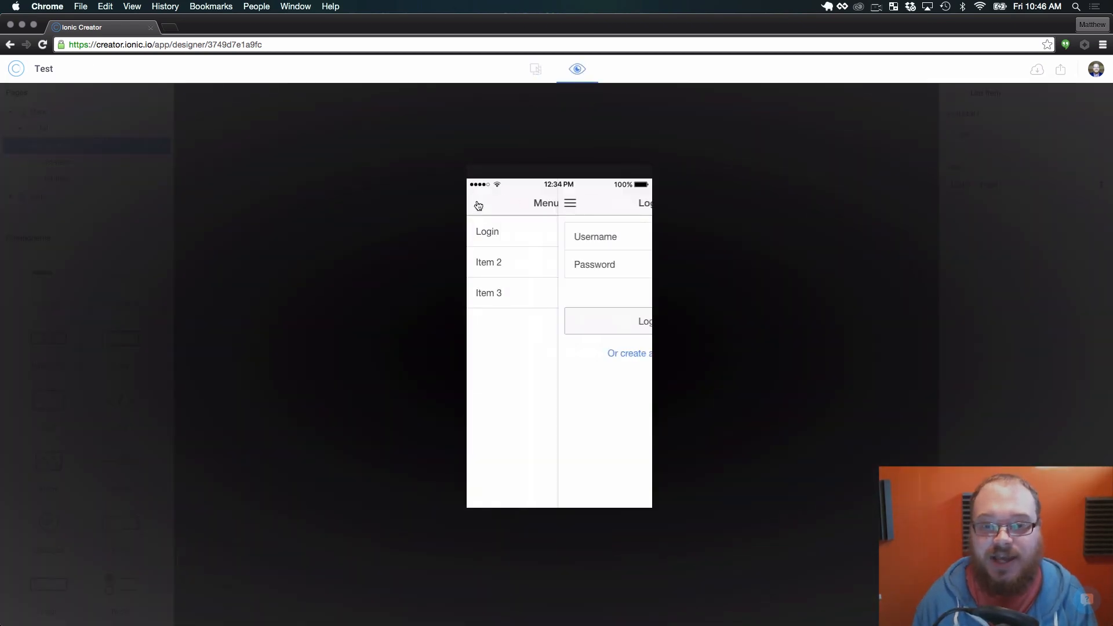
{"action": "left_click", "coordinate": [535, 69]}
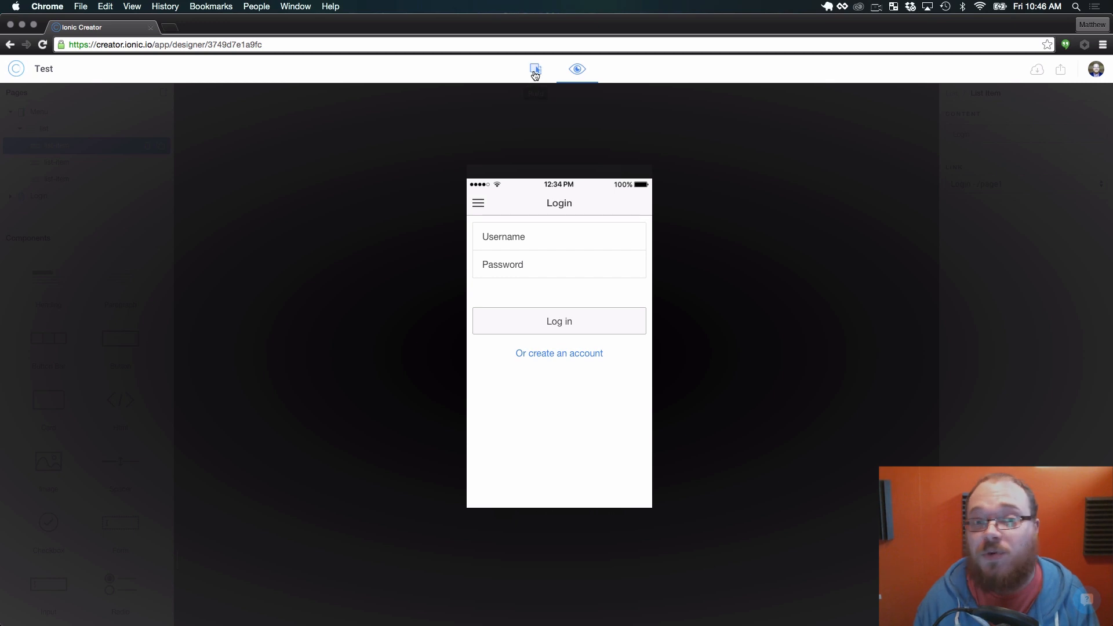
{"action": "left_click", "coordinate": [534, 69]}
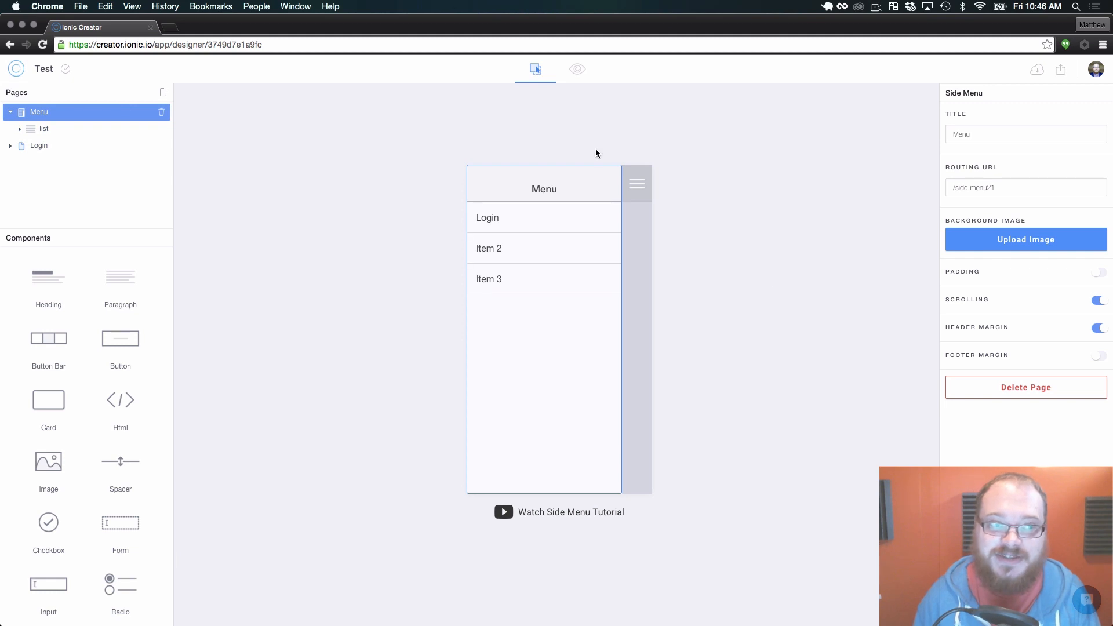
{"action": "mouse_move", "coordinate": [633, 157]}
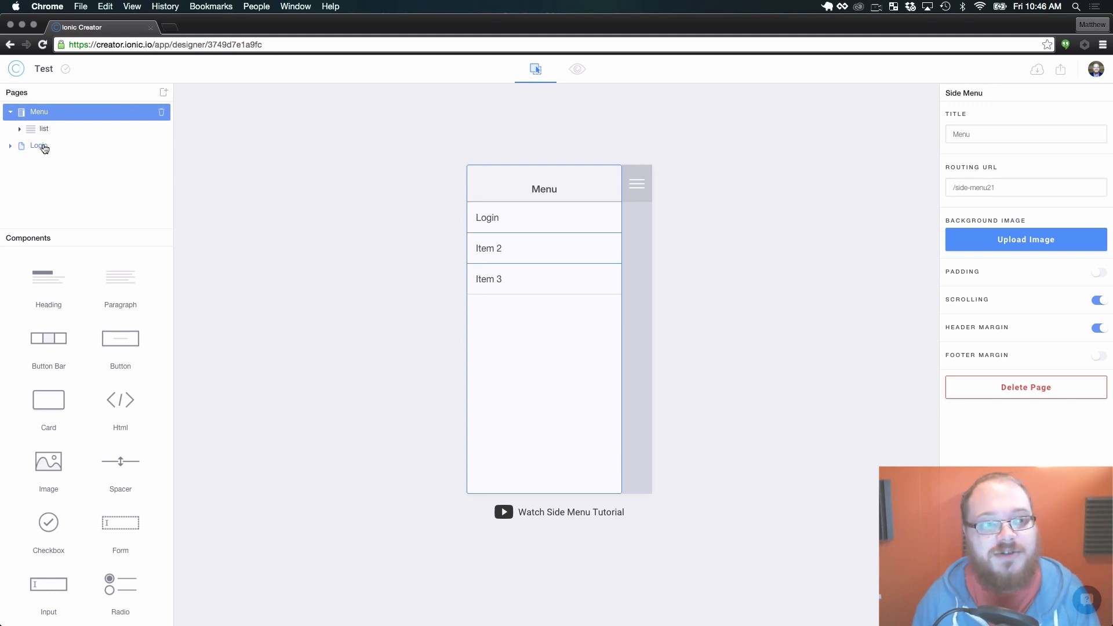
- Pin the Login page as the app's default page and show its settings
{"action": "left_click", "coordinate": [38, 146]}
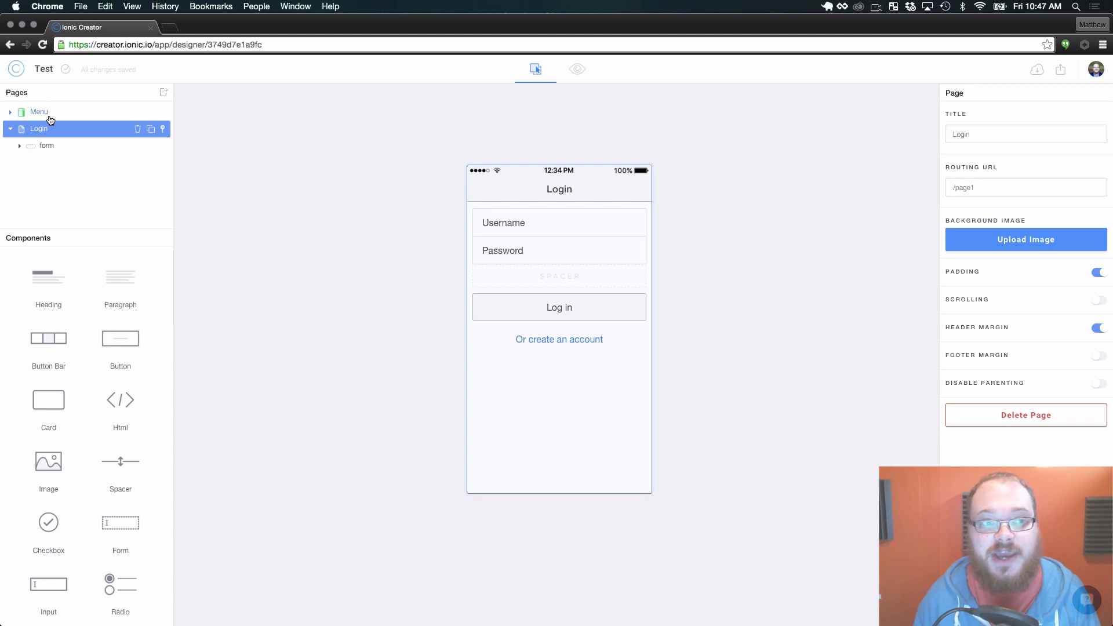
{"action": "left_click", "coordinate": [39, 111]}
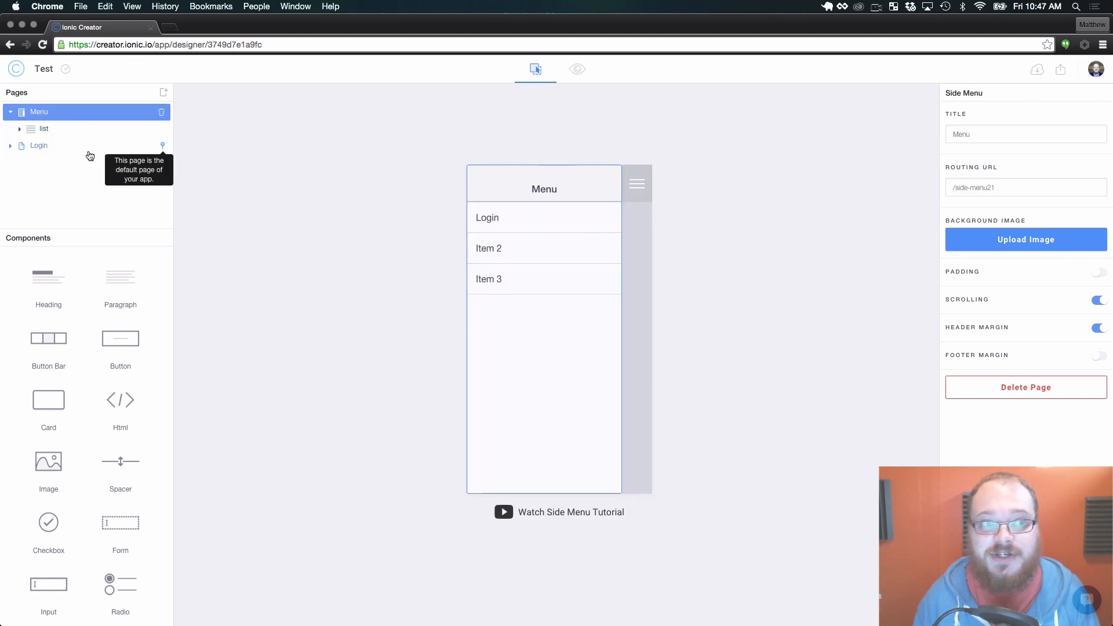
{"action": "left_click", "coordinate": [38, 129]}
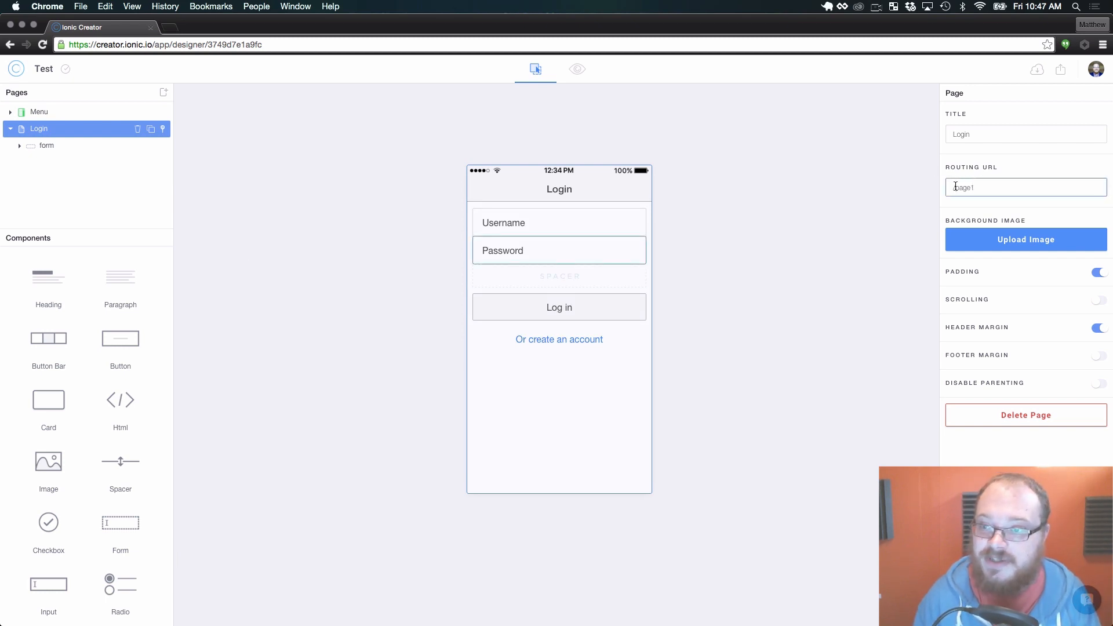
- Set the routing URLs to /login for Login and /menu for Menu
{"action": "type", "text": "/login"}
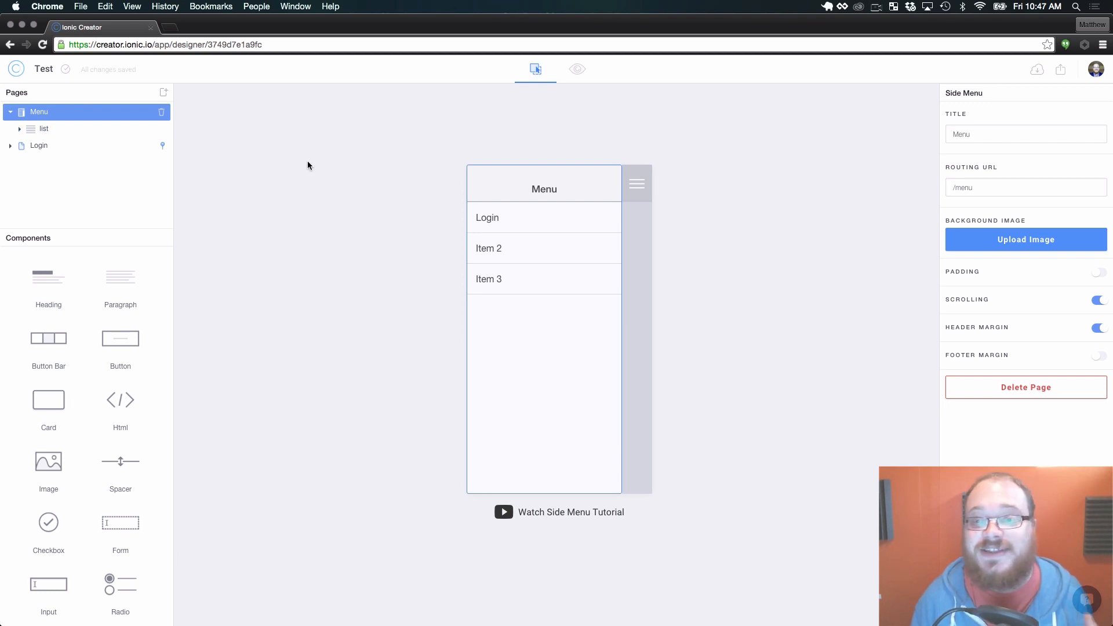
{"action": "left_click", "coordinate": [39, 145]}
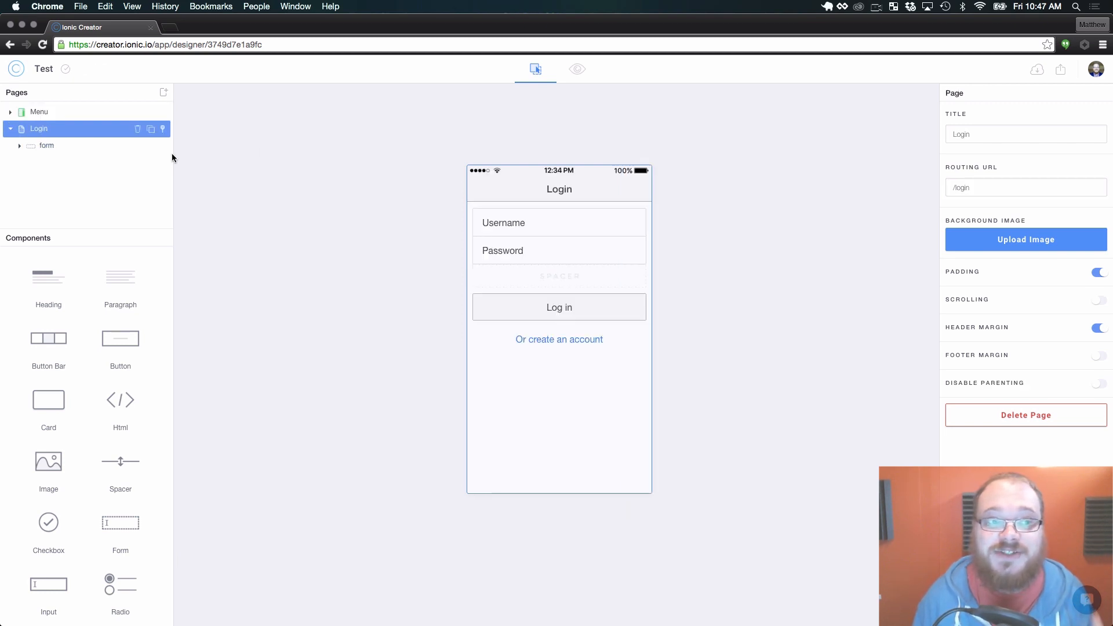